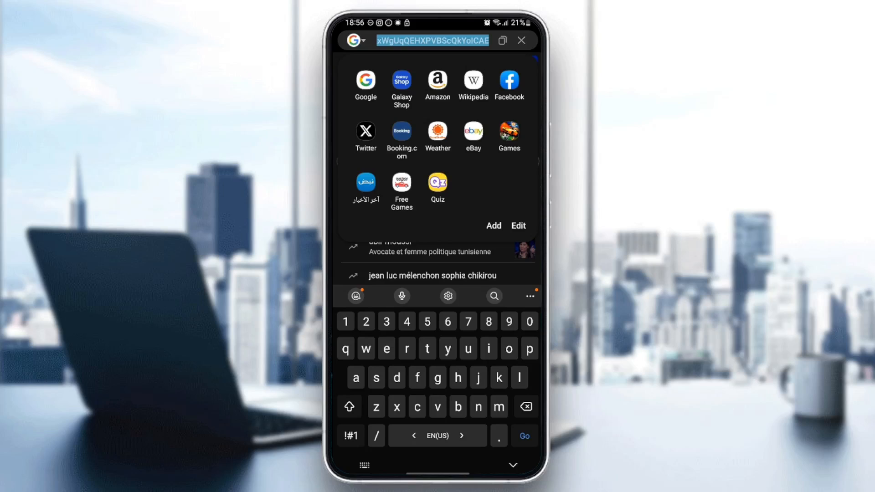
Load Google's SafeSearch settings page from the address bar.
type("google.com")
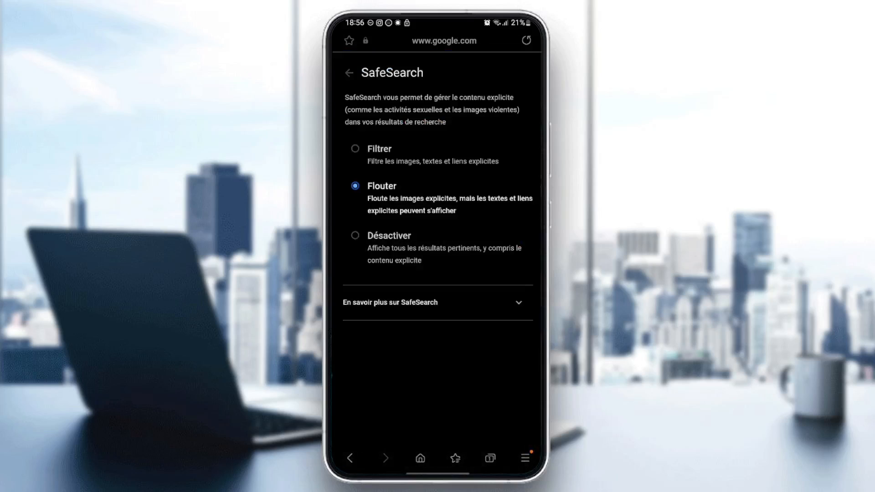
Switch SafeSearch from blur to Filtrer, then close back to the Google homepage.
scroll("up", 3)
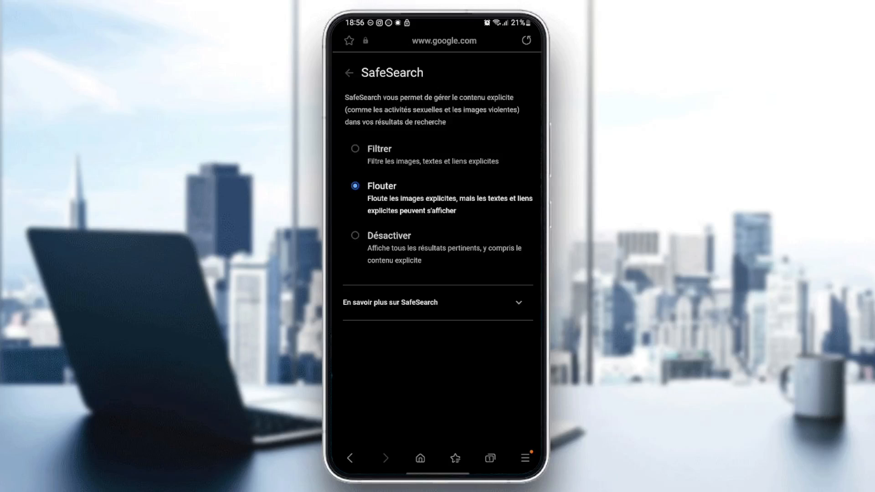
left_click(355, 149)
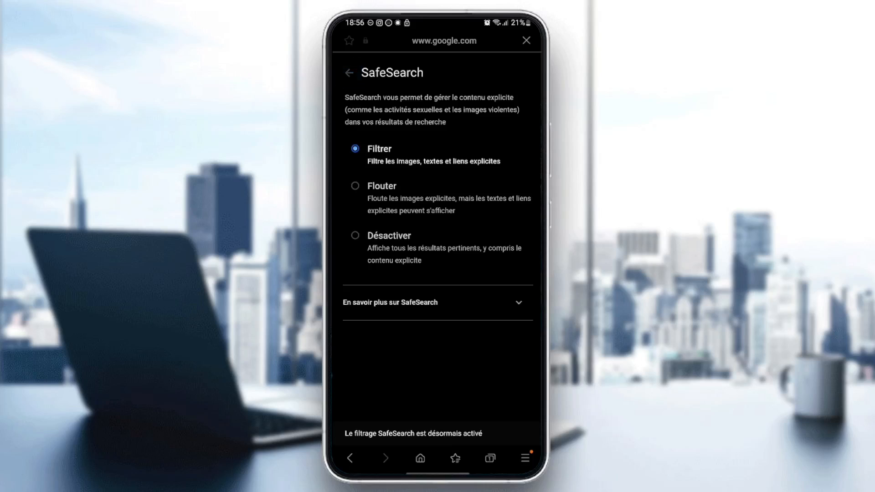
left_click(350, 72)
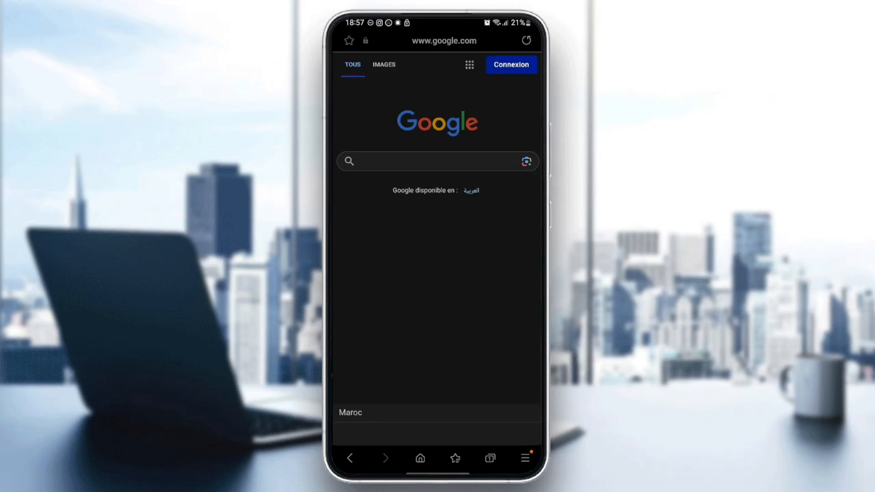
Show the Samsung Internet menu with Downloads, Ad blockers and Settings.
left_click(437, 162)
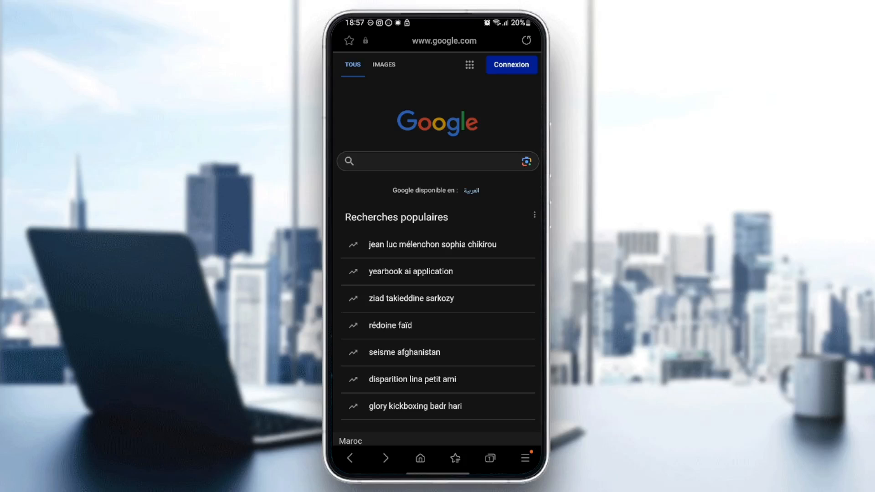
left_click(524, 458)
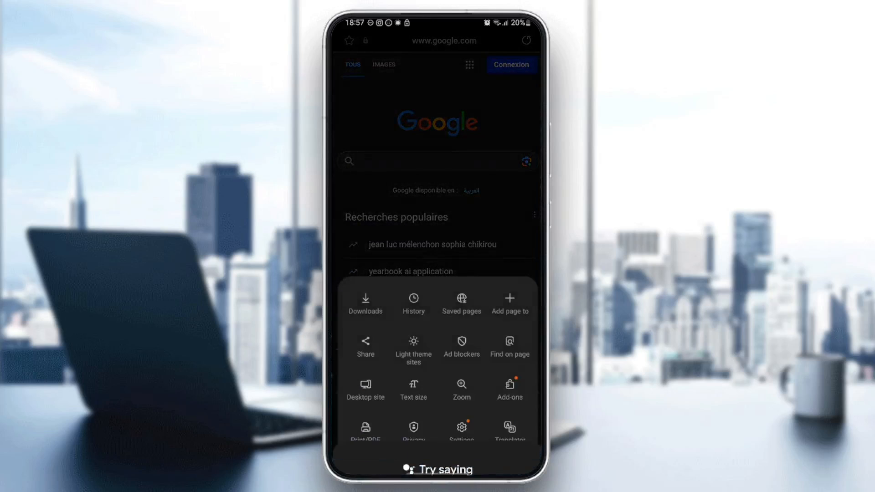
Browse Internet settings down to Sites and downloads, Useful features and privacy options.
left_click(460, 428)
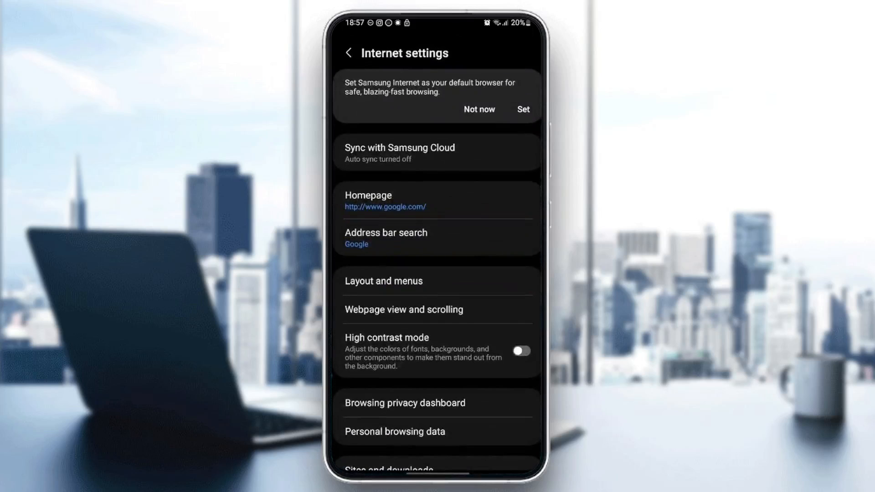
scroll("down", 3)
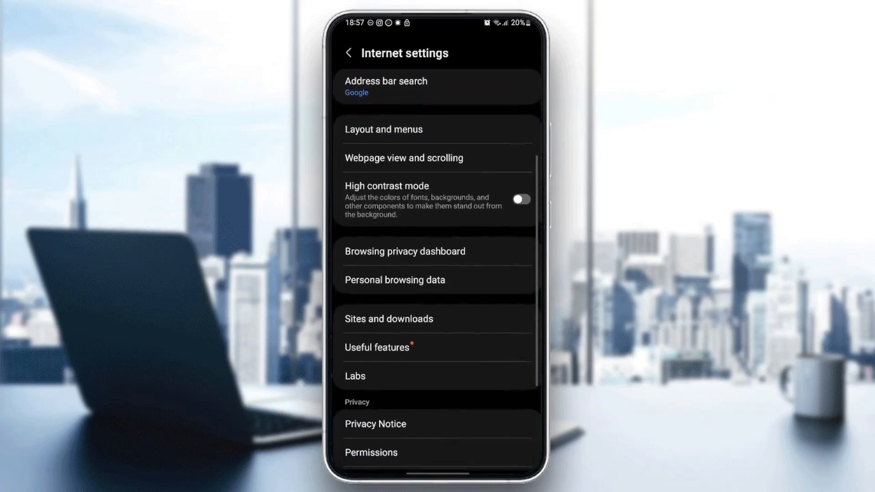
scroll("up", 3)
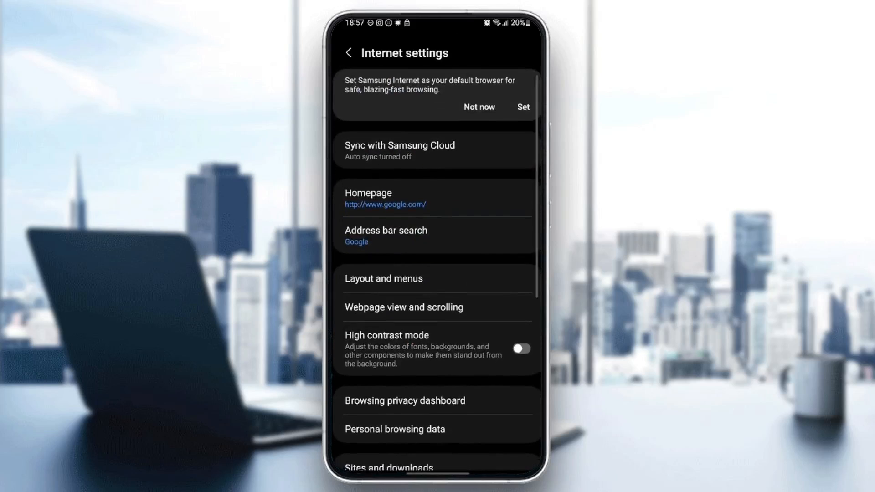
scroll("down", 3)
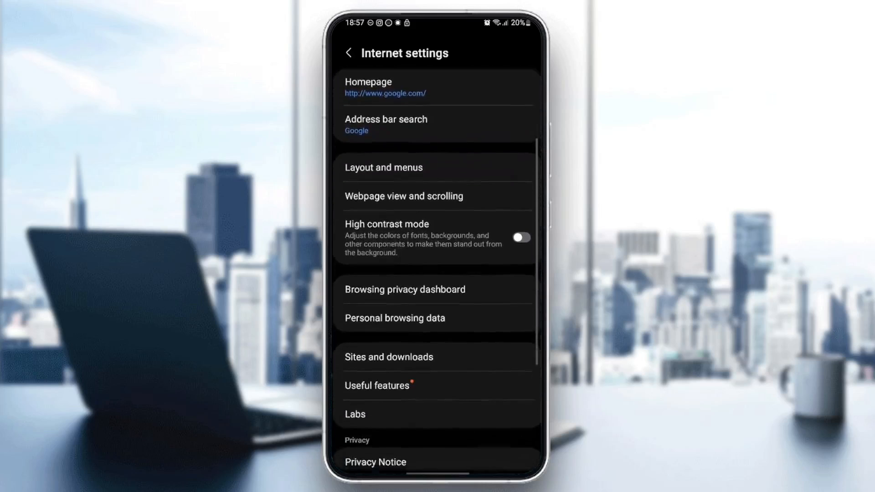
scroll("down", 3)
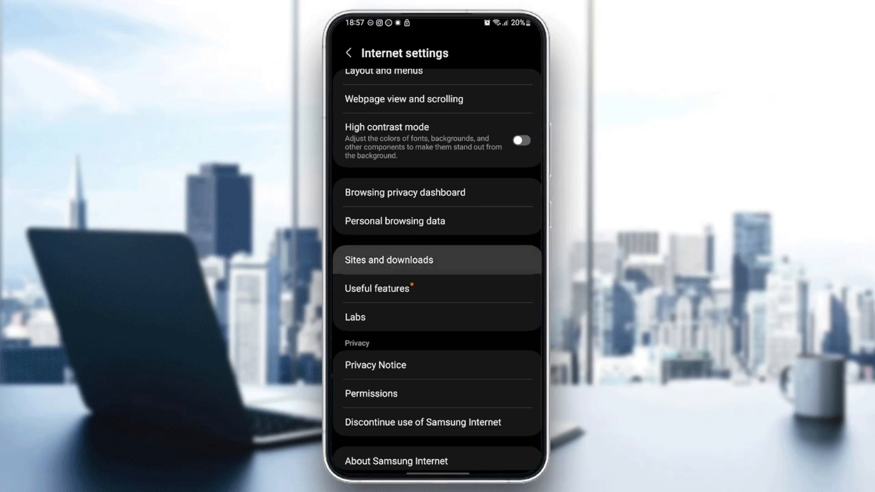
View Sites and downloads, Site permissions and Cookies unchanged, then back out to Google.
left_click(387, 259)
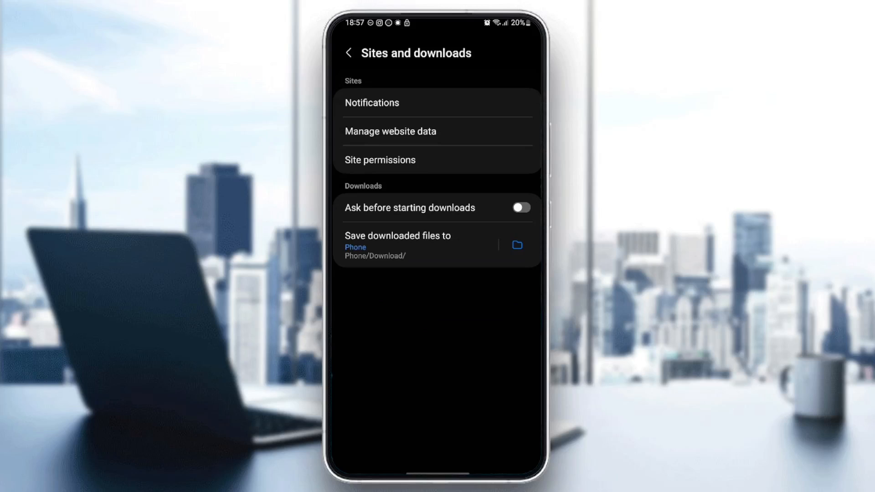
left_click(380, 160)
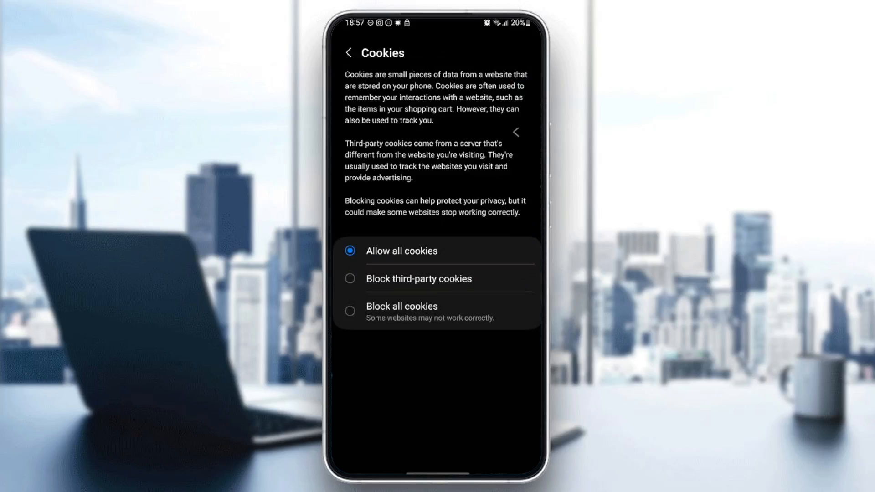
left_click(348, 53)
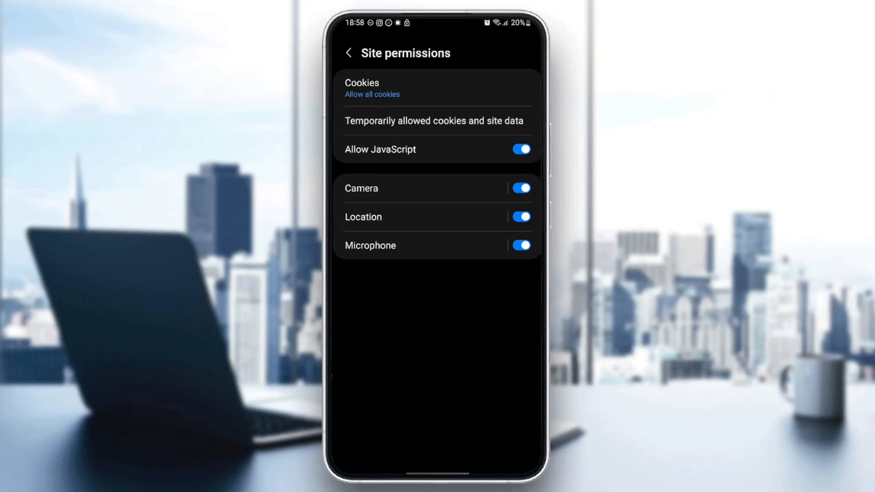
left_click(348, 52)
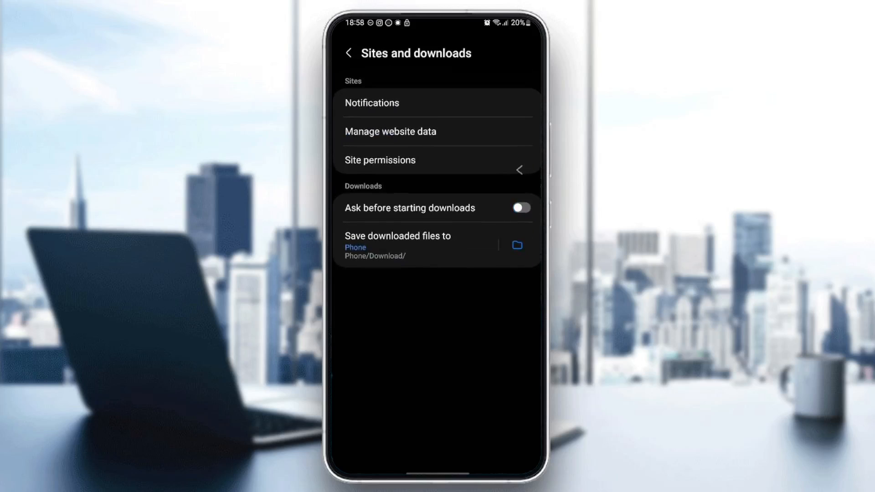
left_click(349, 53)
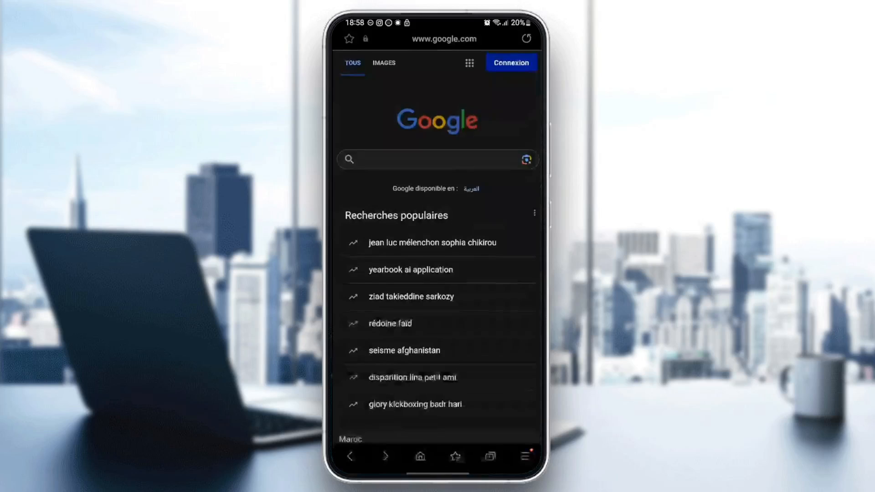